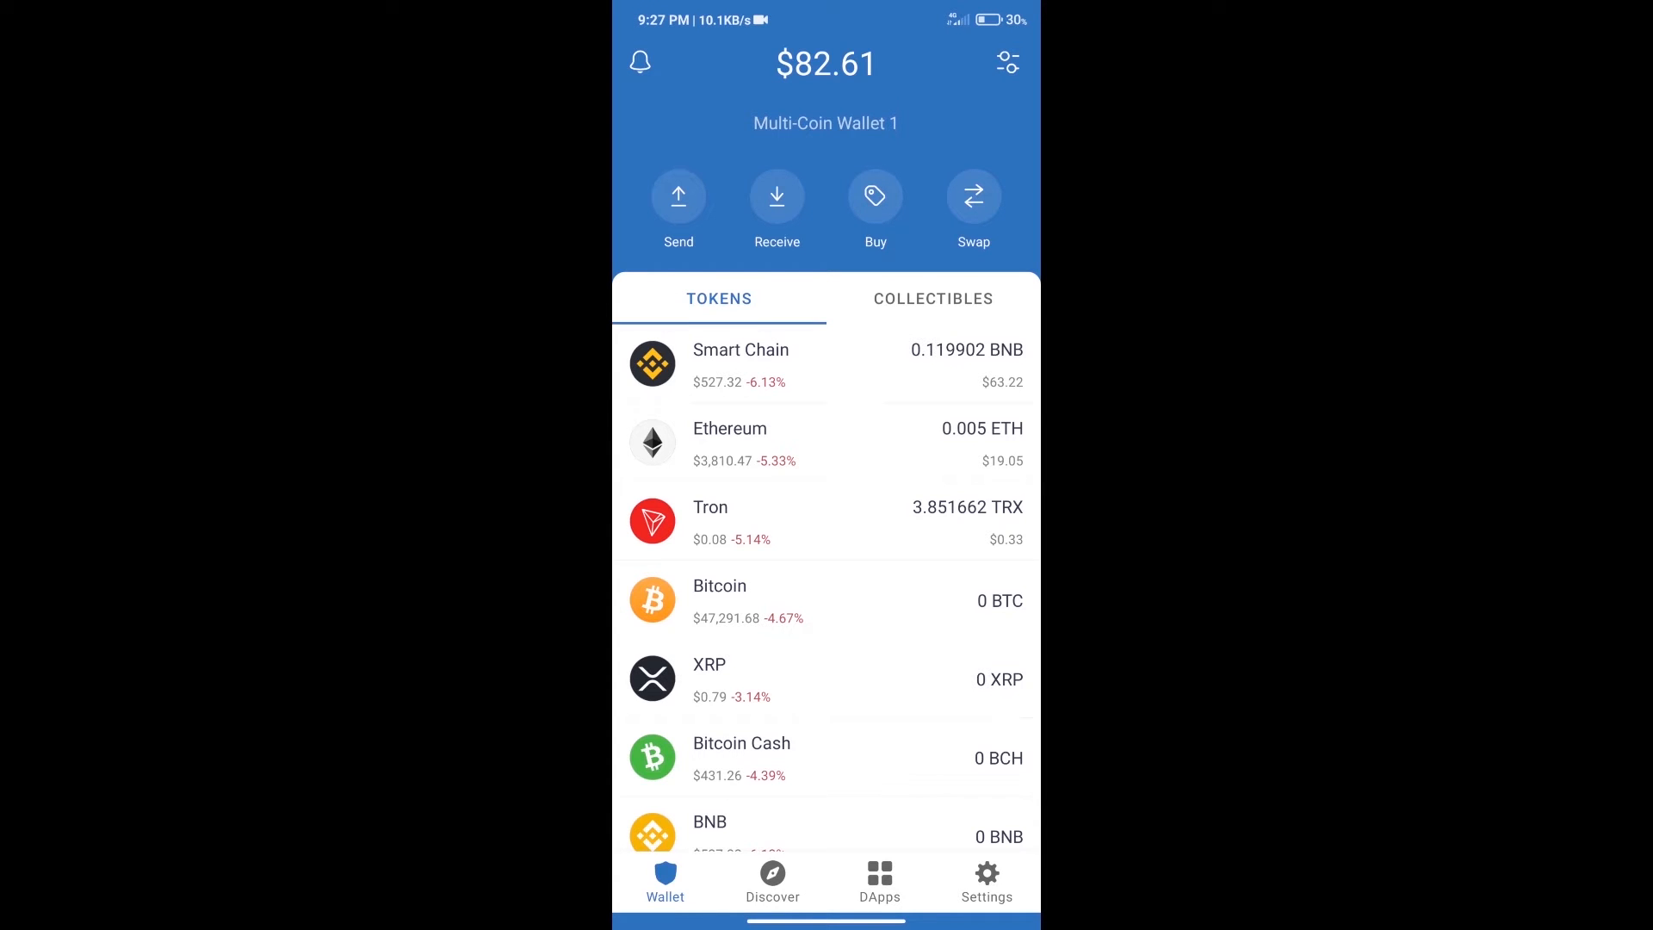
# - Search the buy list for BNB and start setting a purchase amount
pyautogui.click(874, 197)
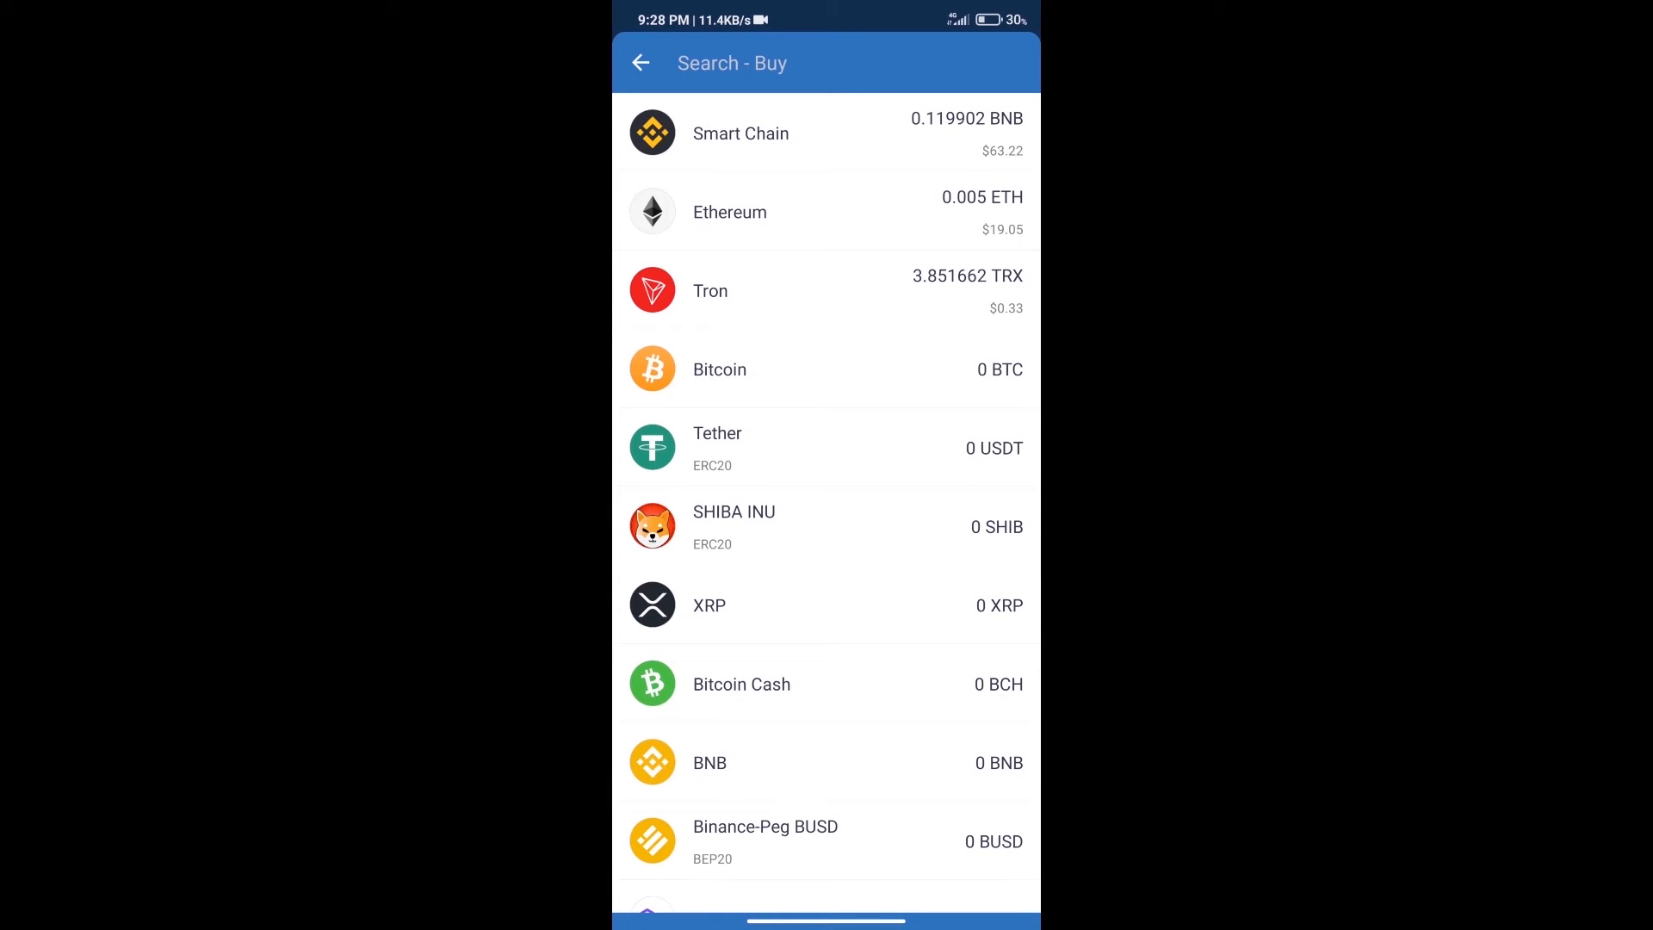
pyautogui.write('bn')
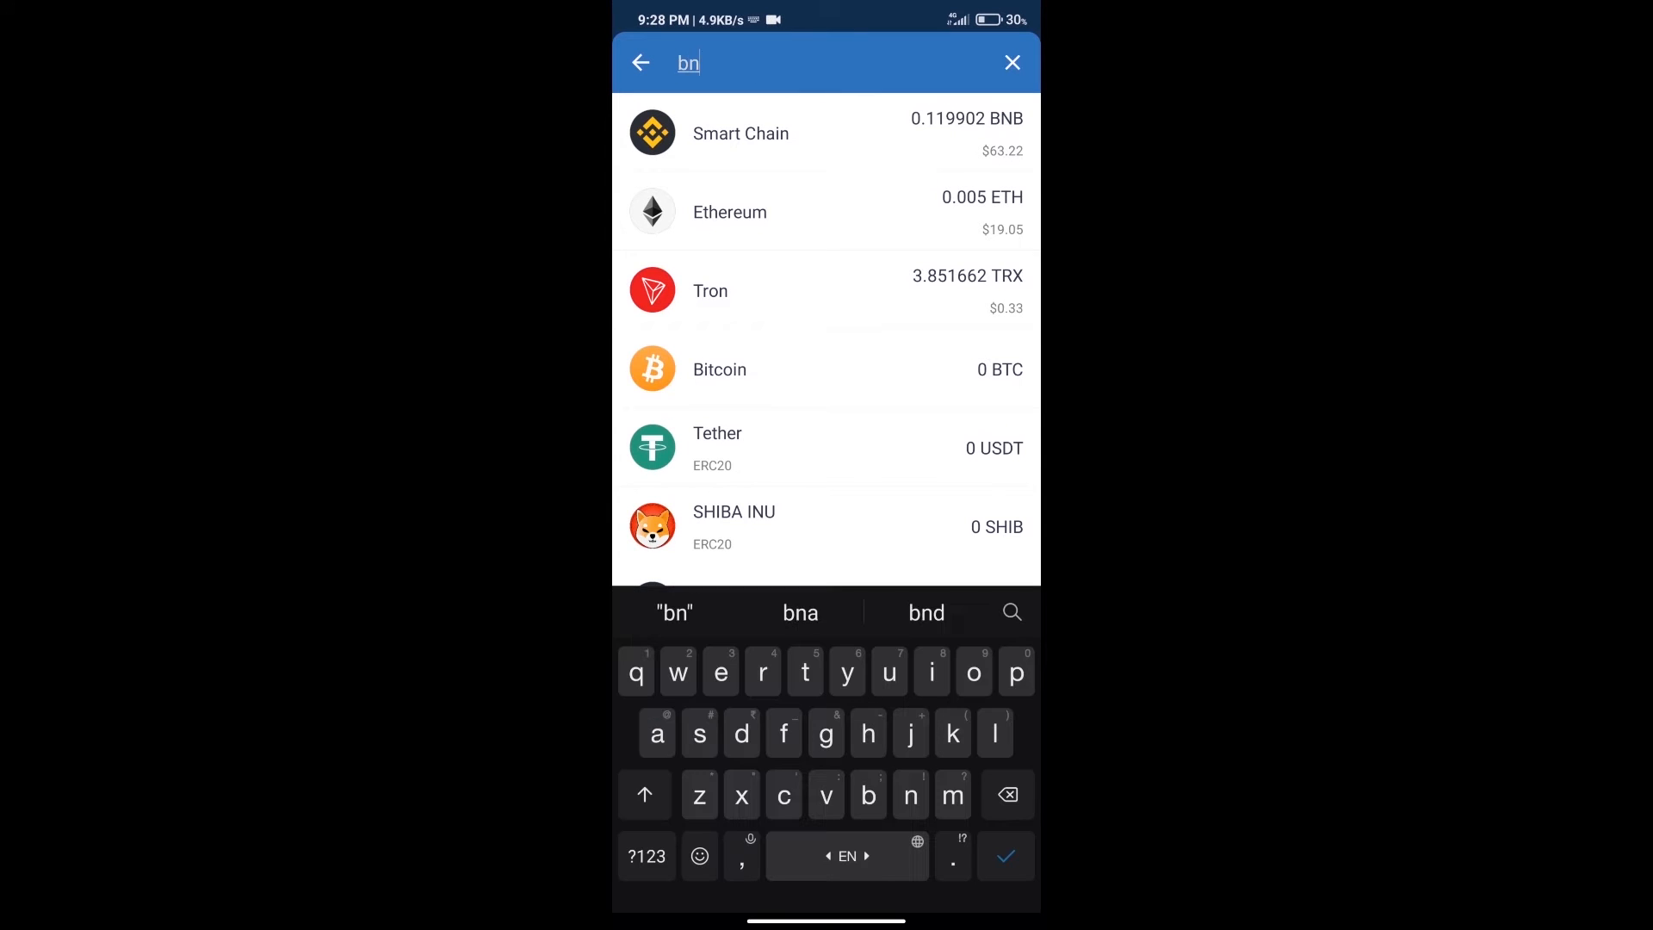
pyautogui.write('b')
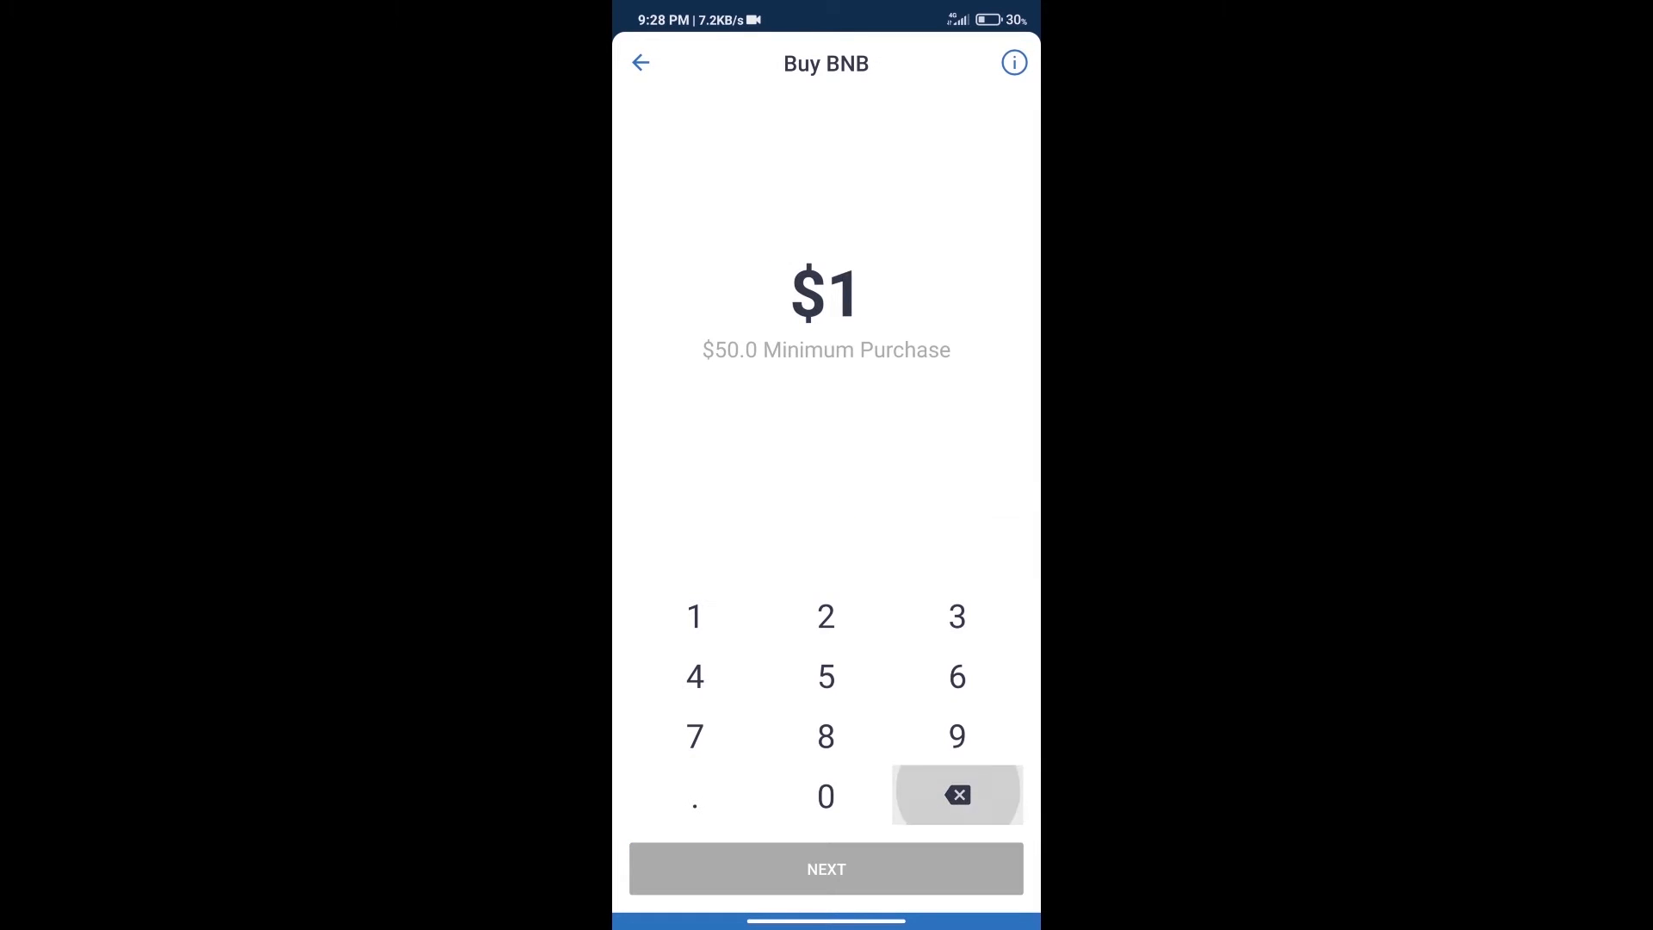
pyautogui.click(825, 795)
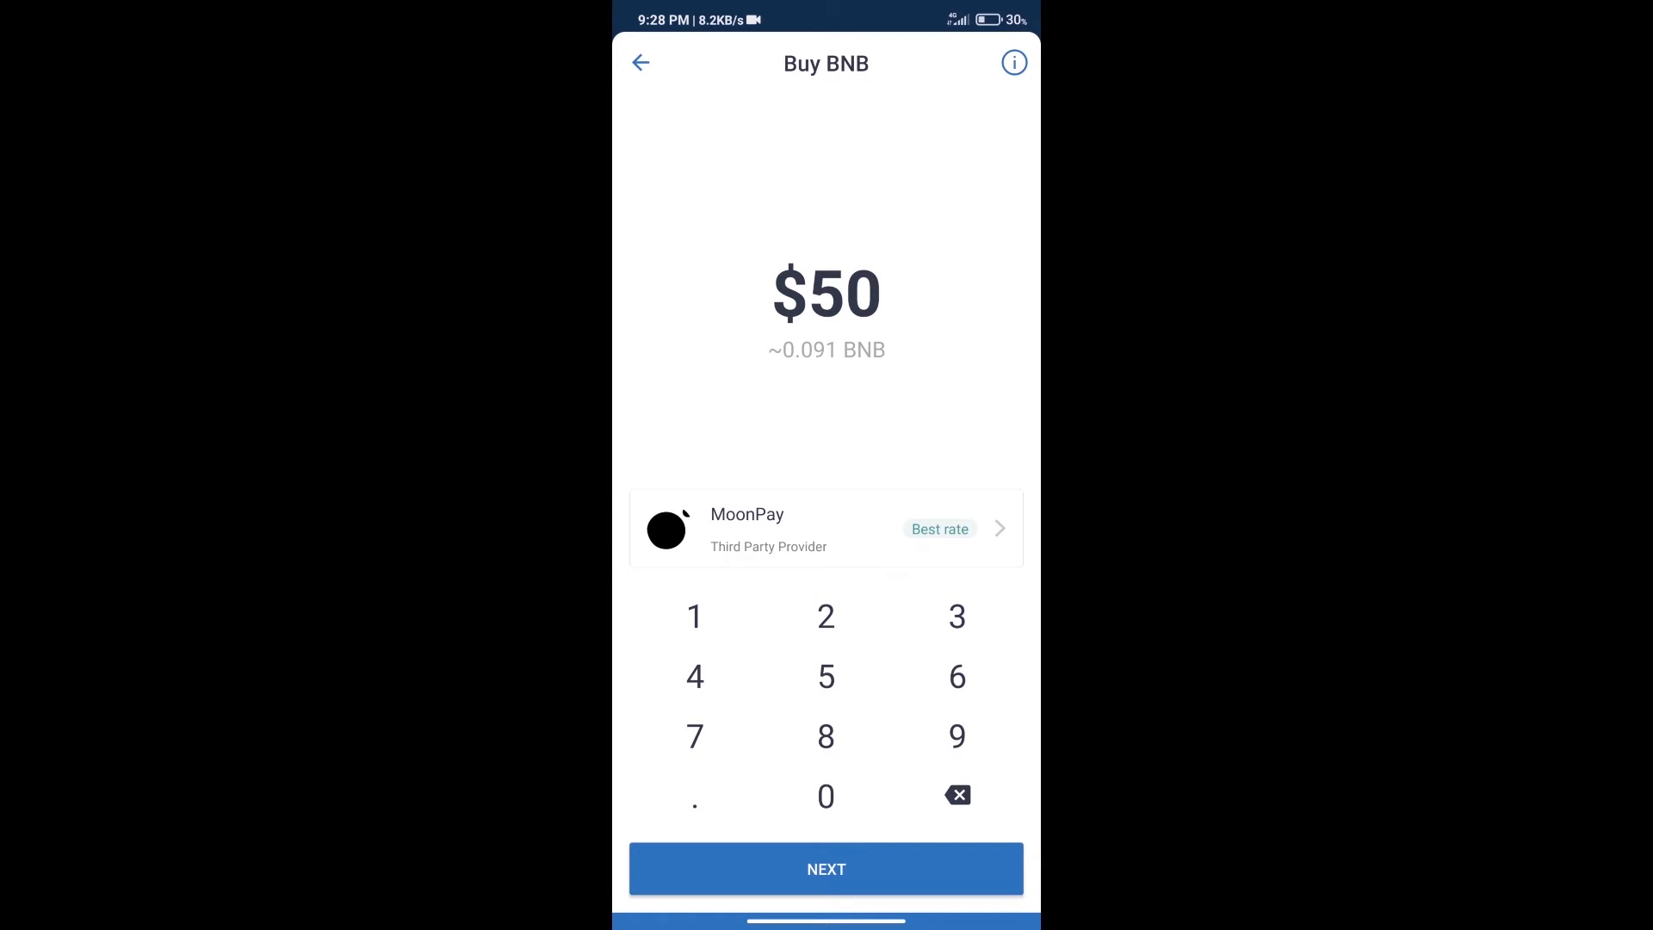
# - Abandon the BNB purchase and open the DApps browser from the token list
pyautogui.click(640, 62)
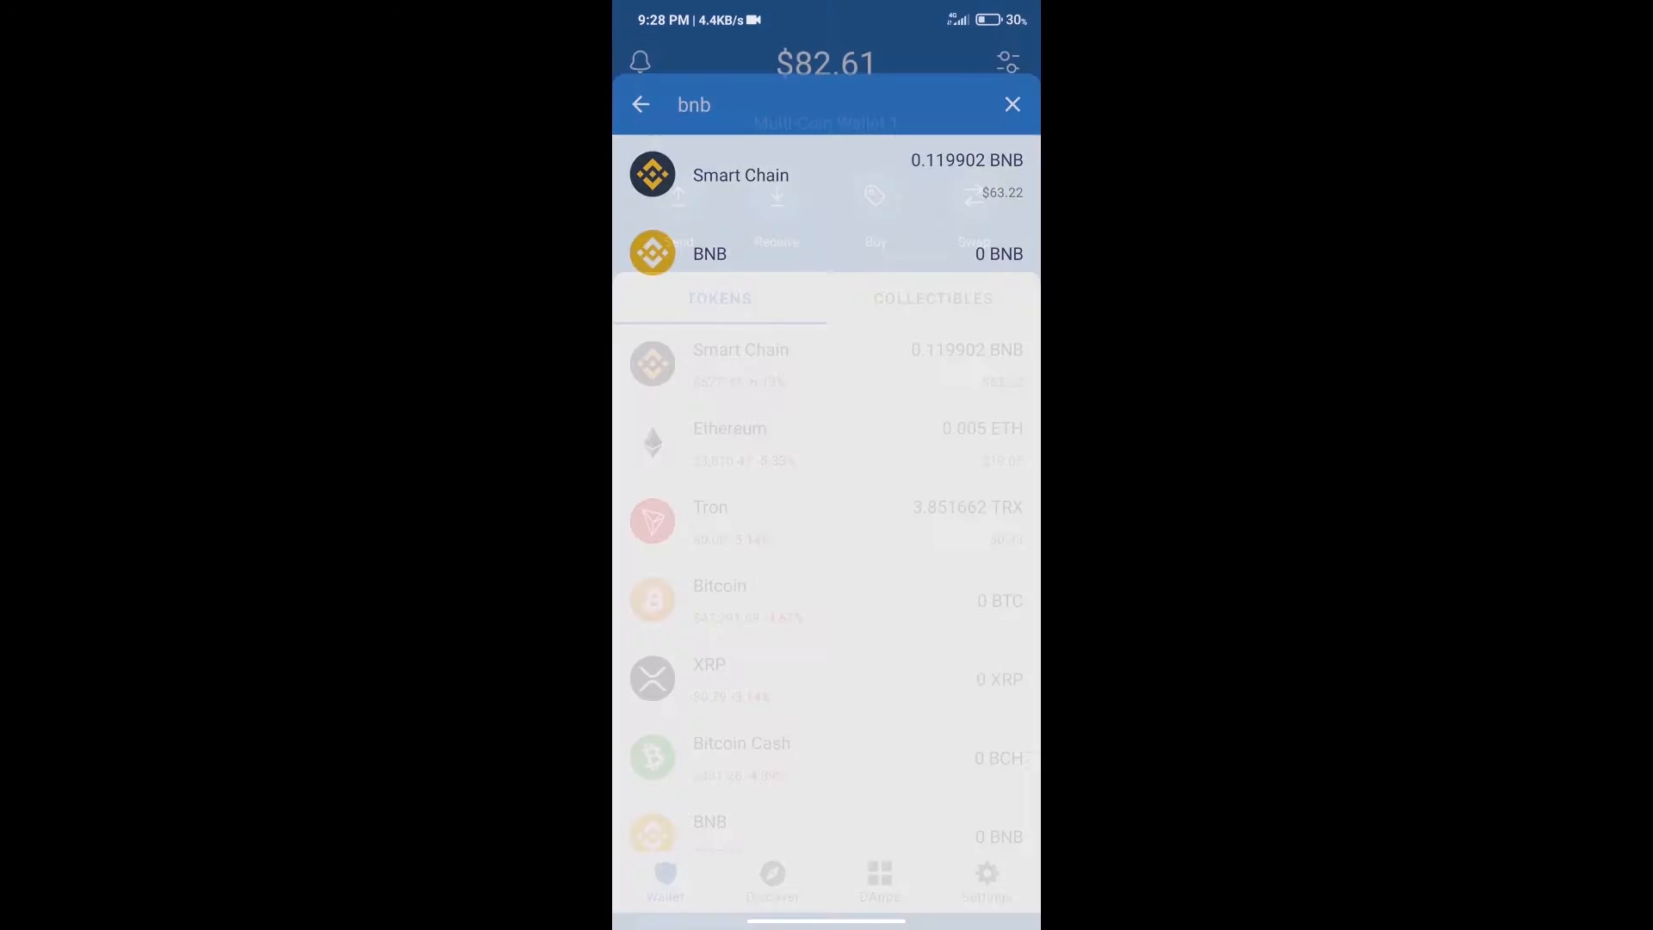
pyautogui.click(1010, 104)
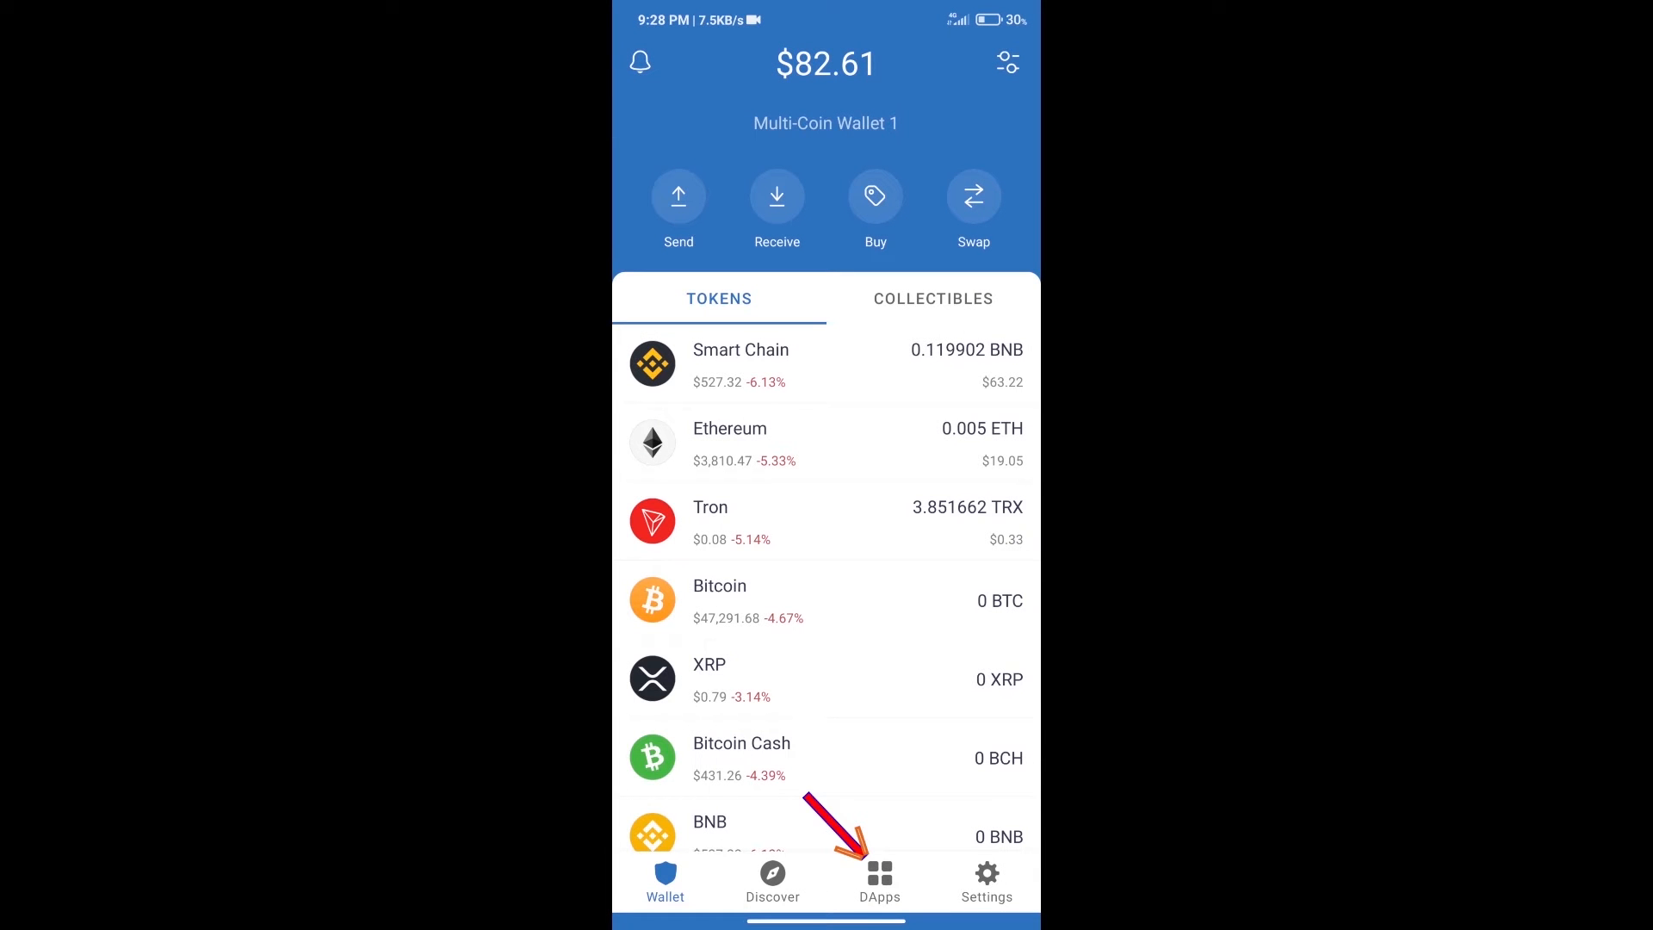
pyautogui.click(877, 880)
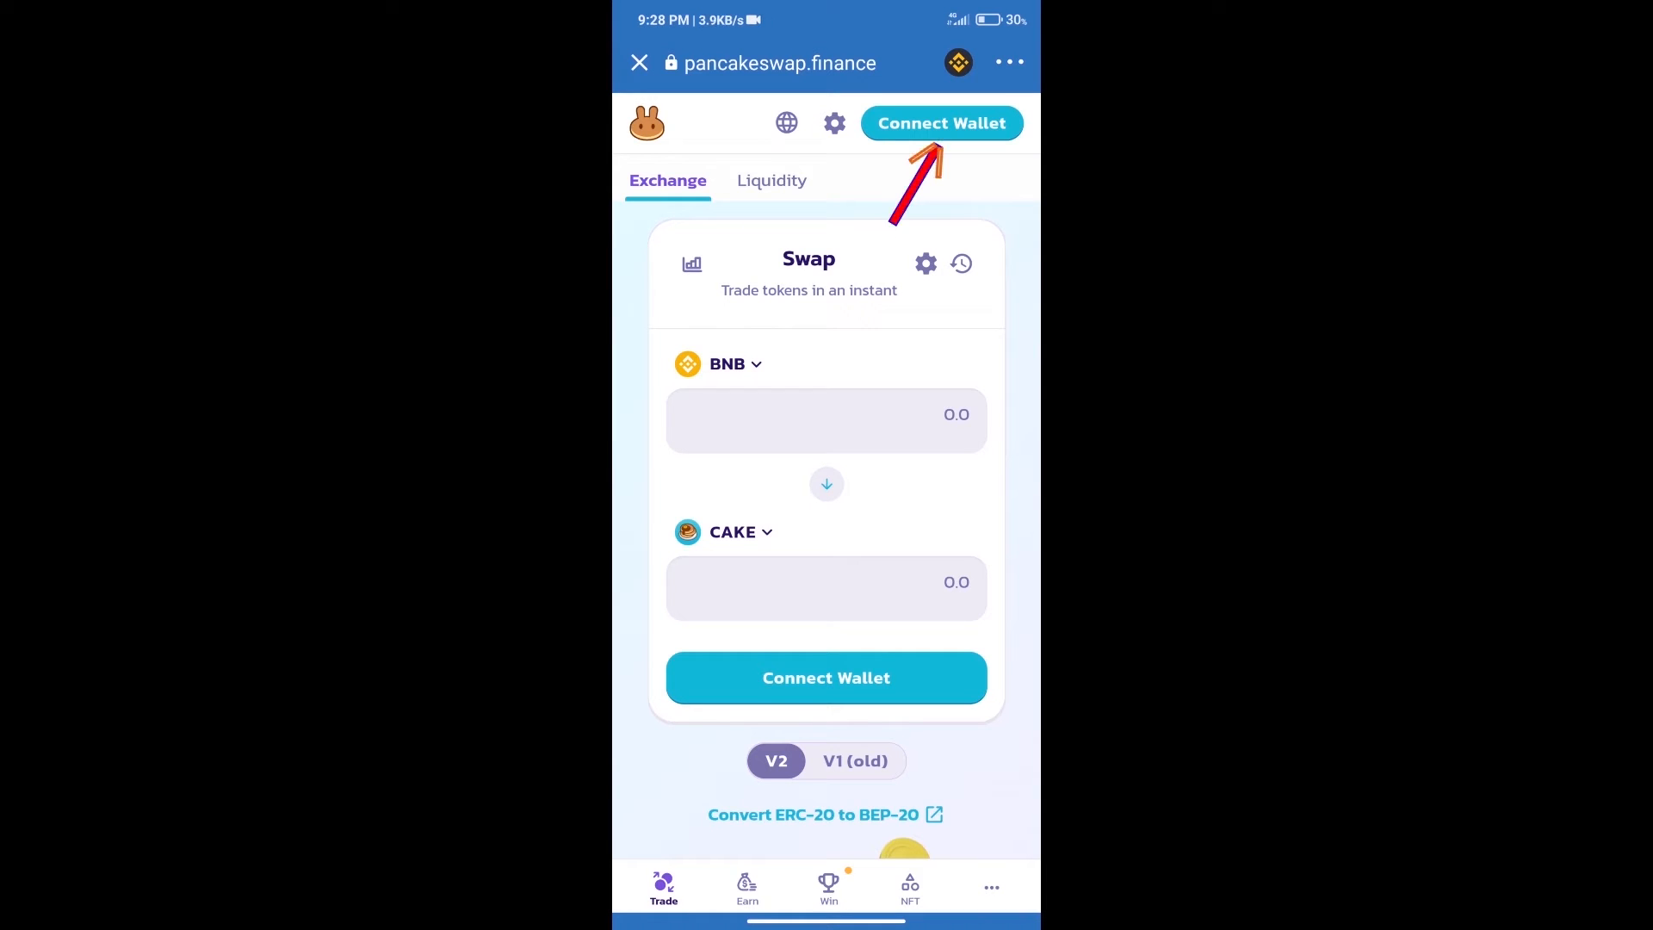
# - Connect Trust Wallet to PancakeSwap and locate Olink by its contract address
pyautogui.click(940, 123)
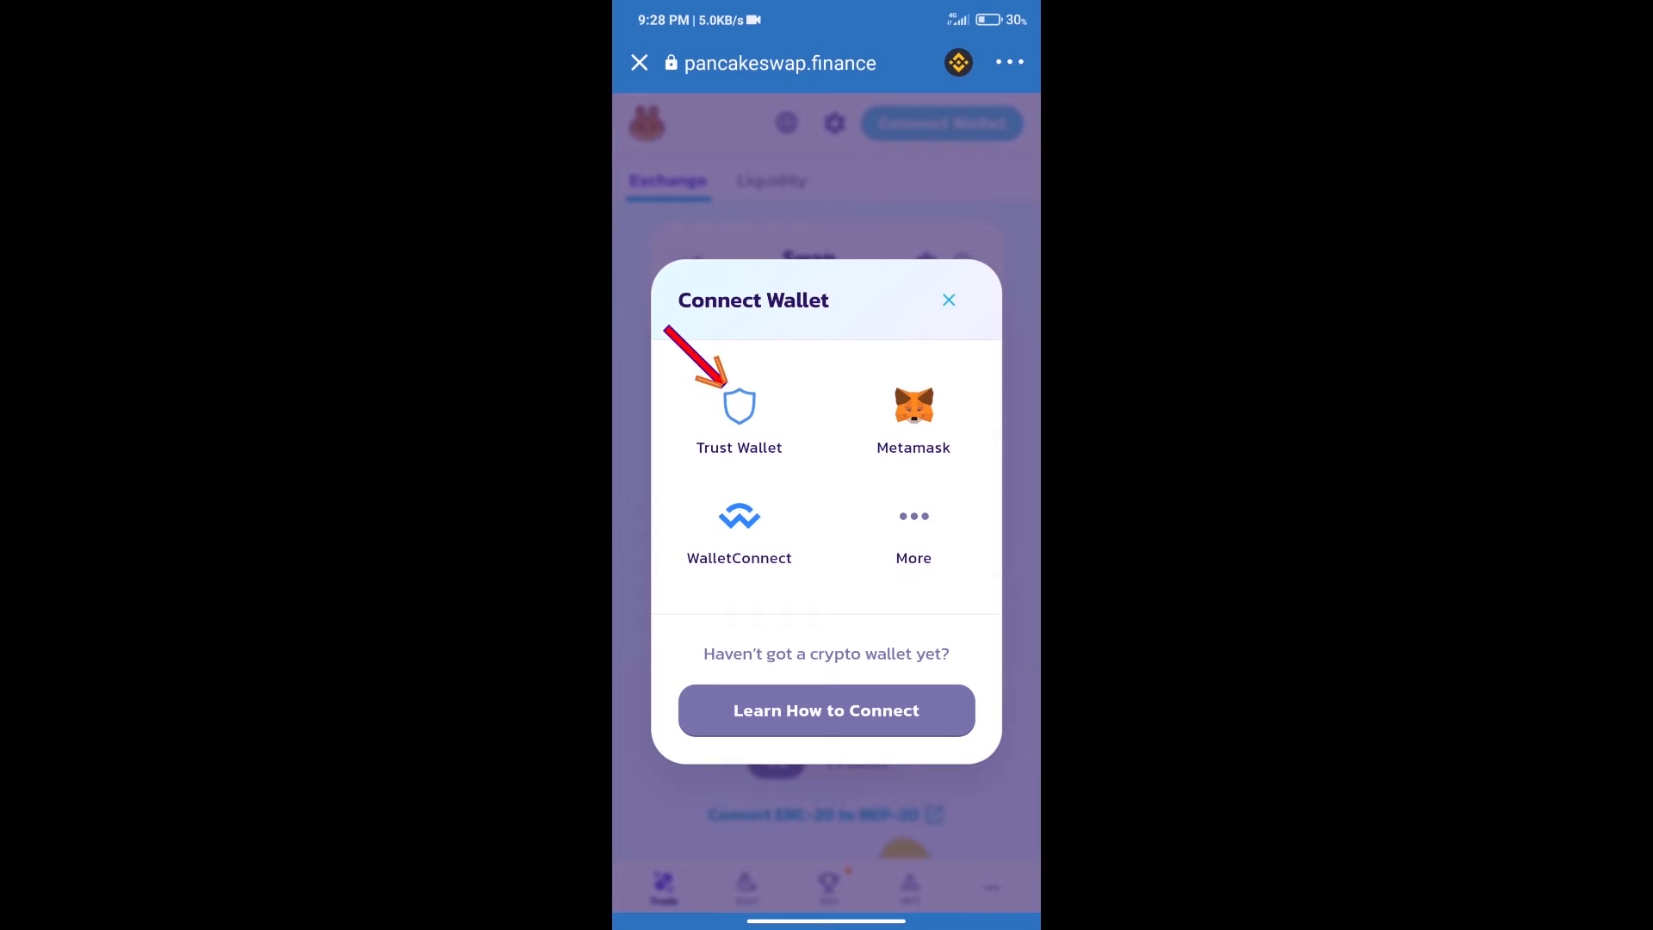
pyautogui.click(947, 299)
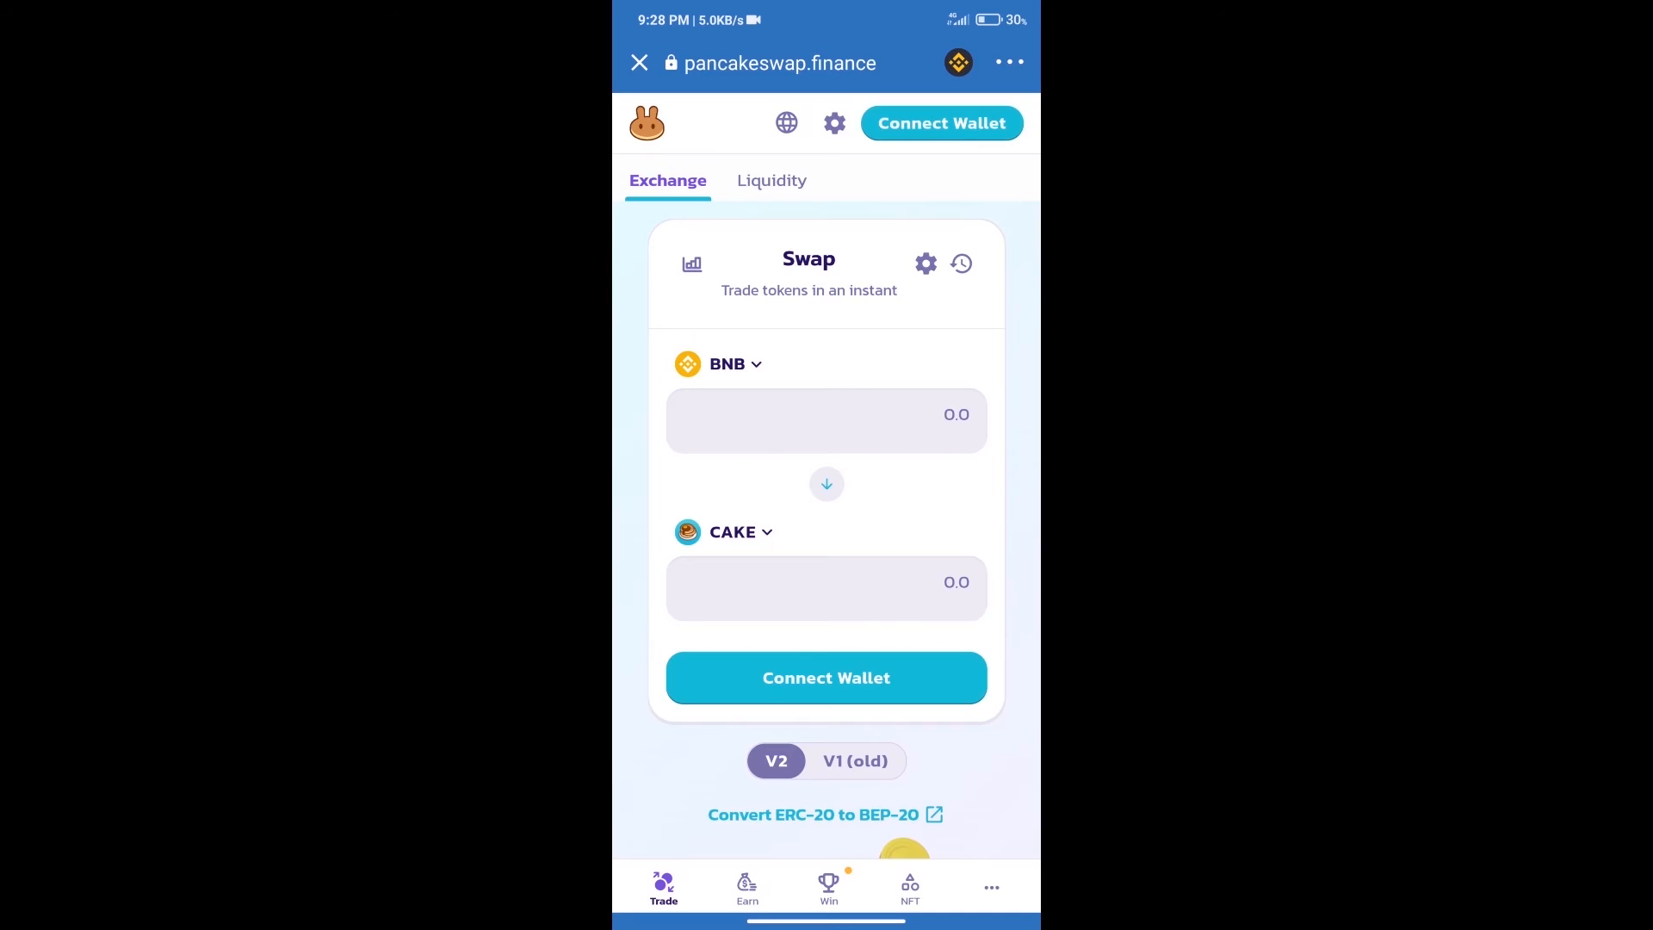
pyautogui.click(940, 123)
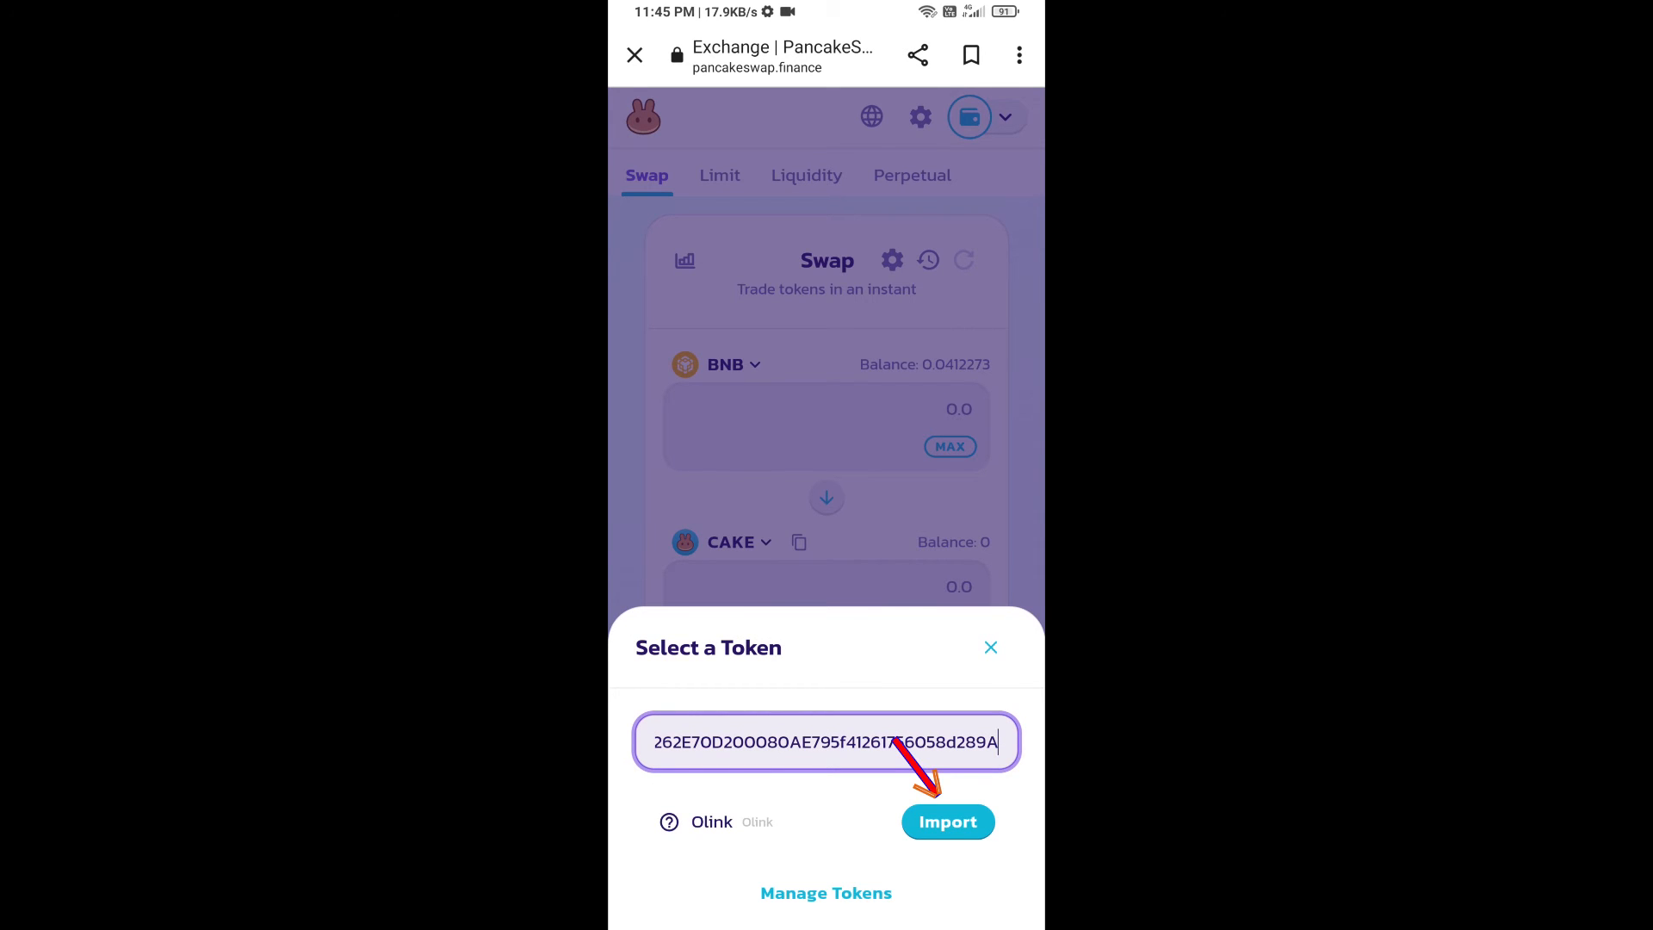
# - Import the Olink token after acknowledging the risk warning
pyautogui.click(946, 821)
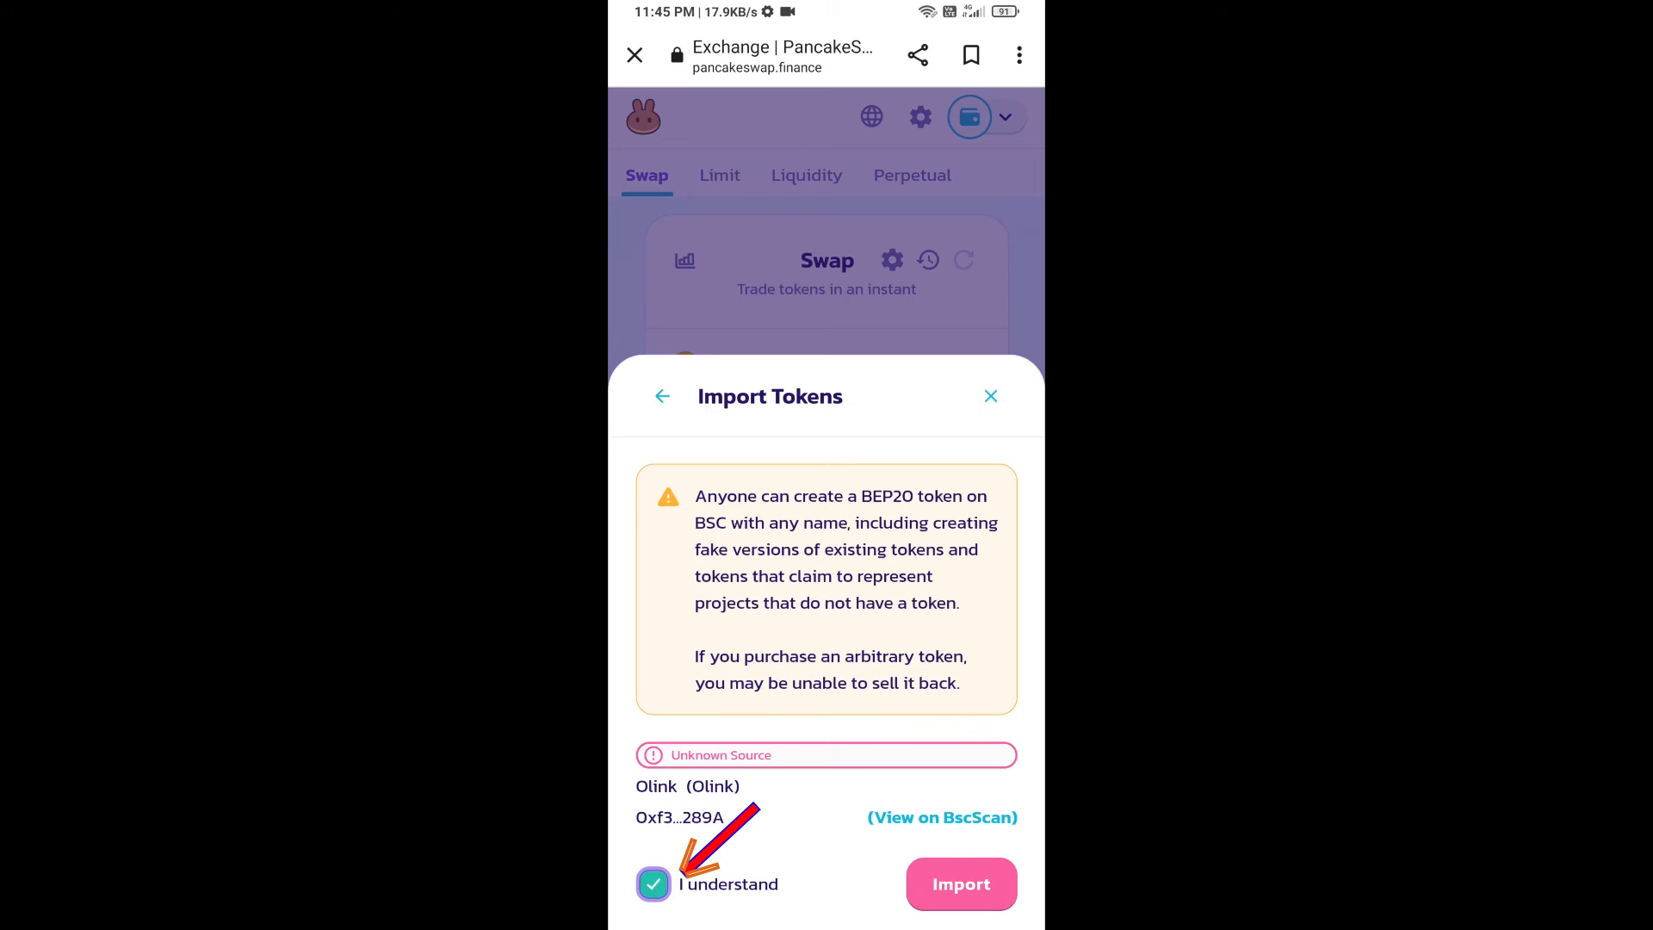
pyautogui.click(959, 883)
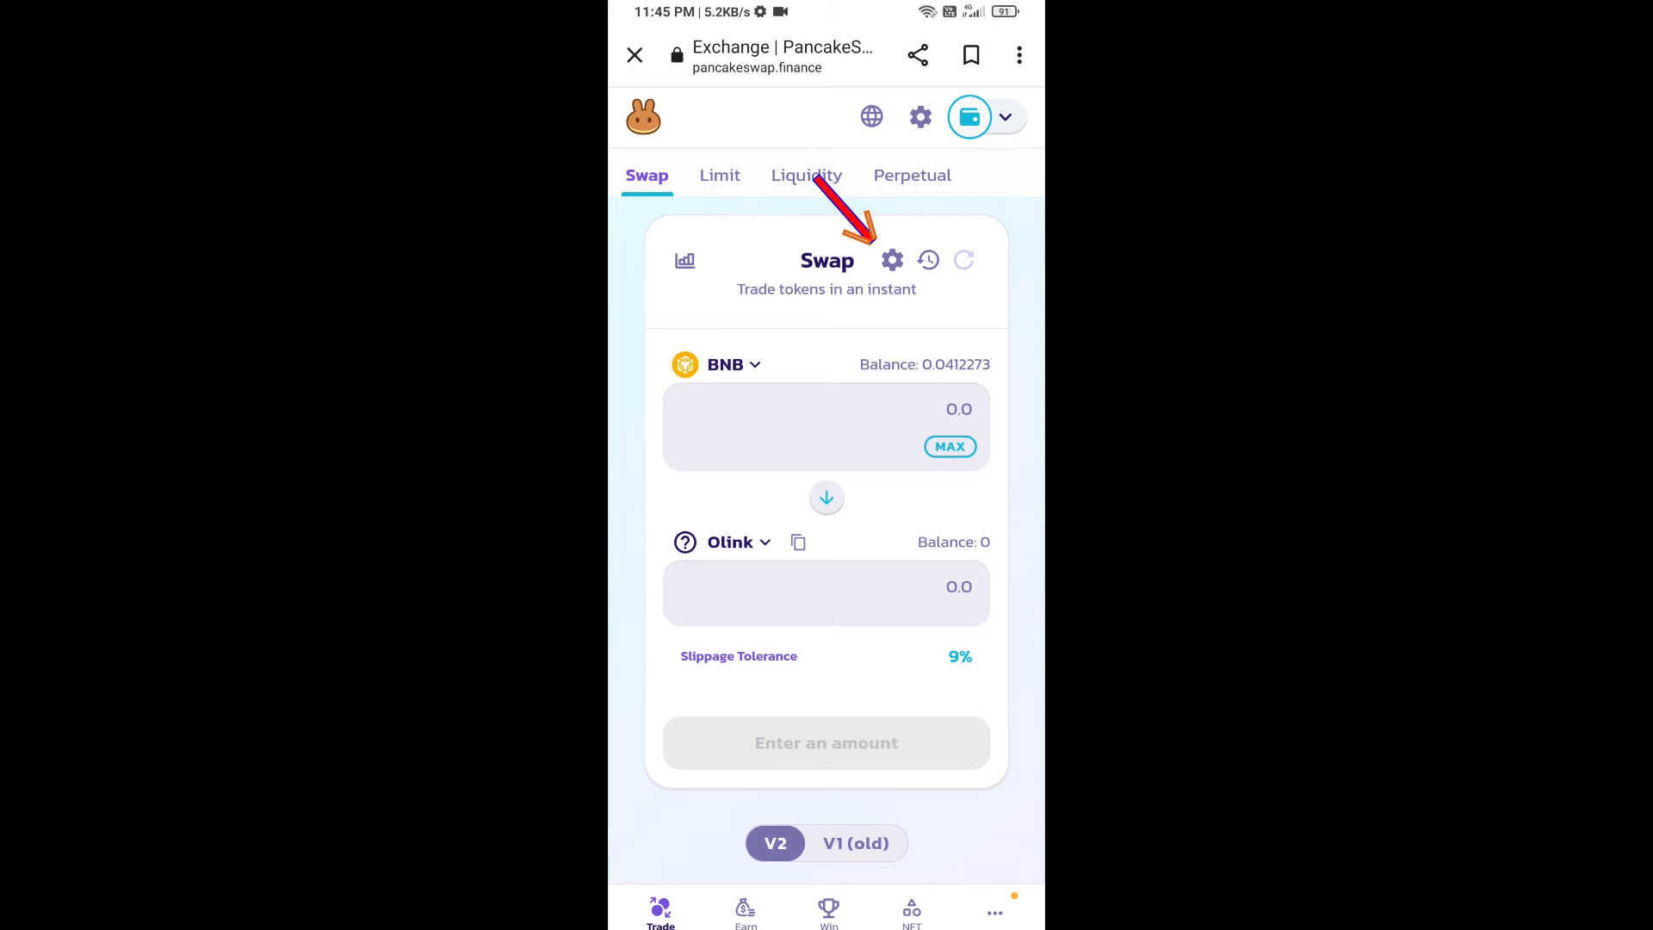
# - Set swap slippage tolerance to 5% and activate the Olink amount field
pyautogui.click(890, 259)
pyautogui.write('5')
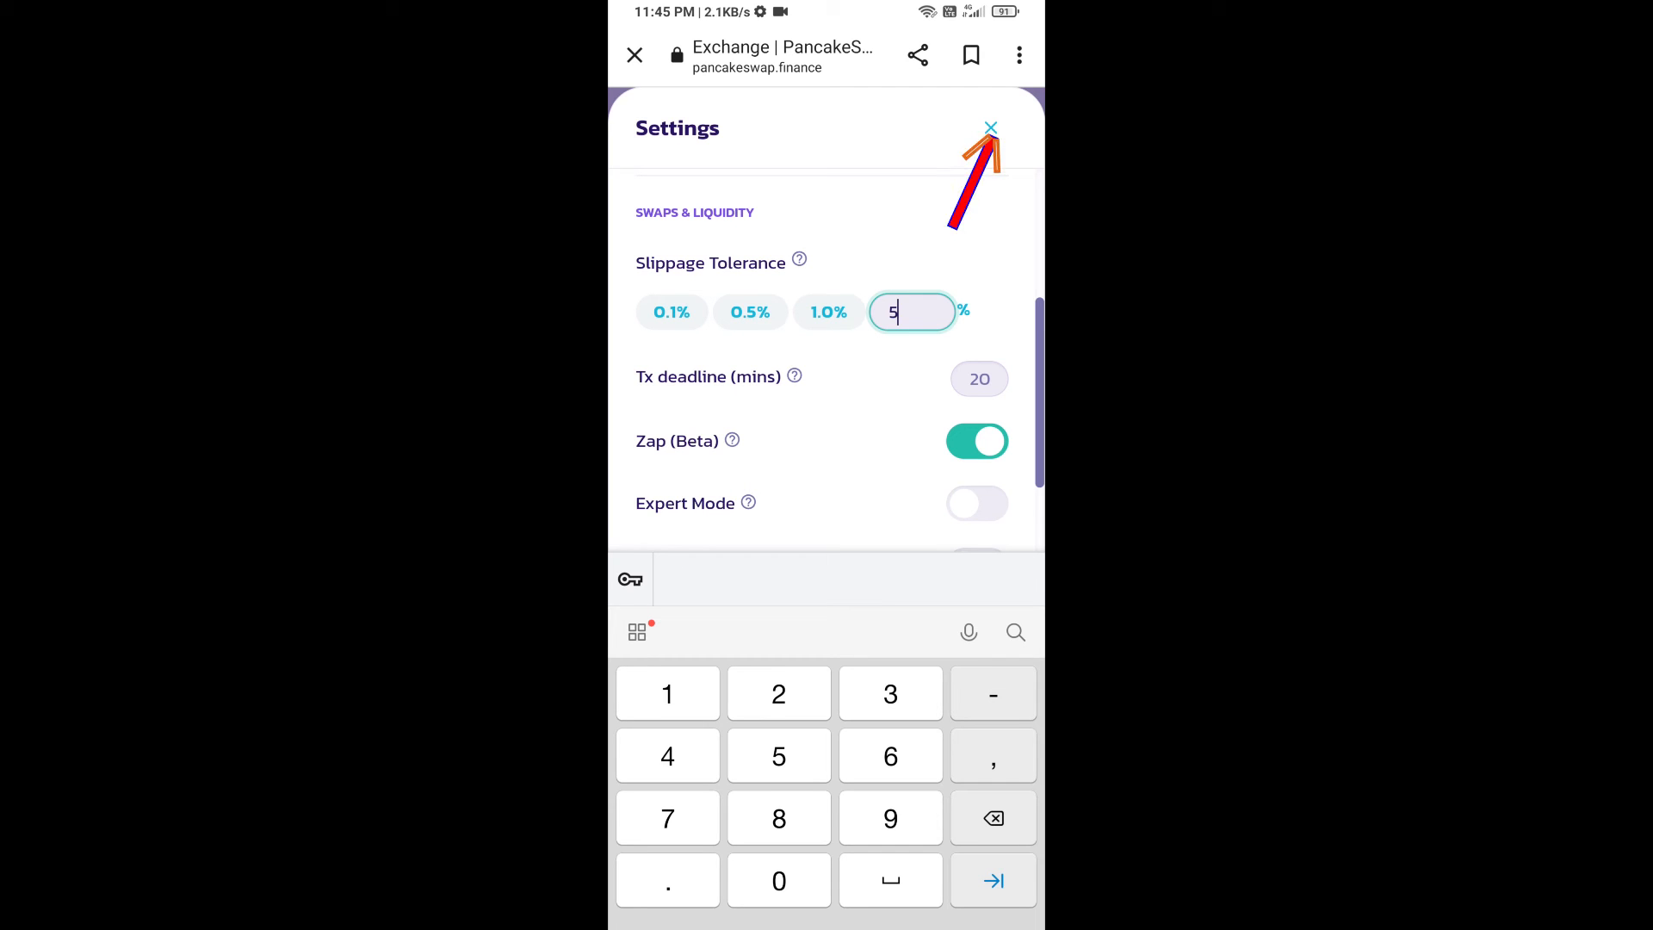
pyautogui.click(990, 127)
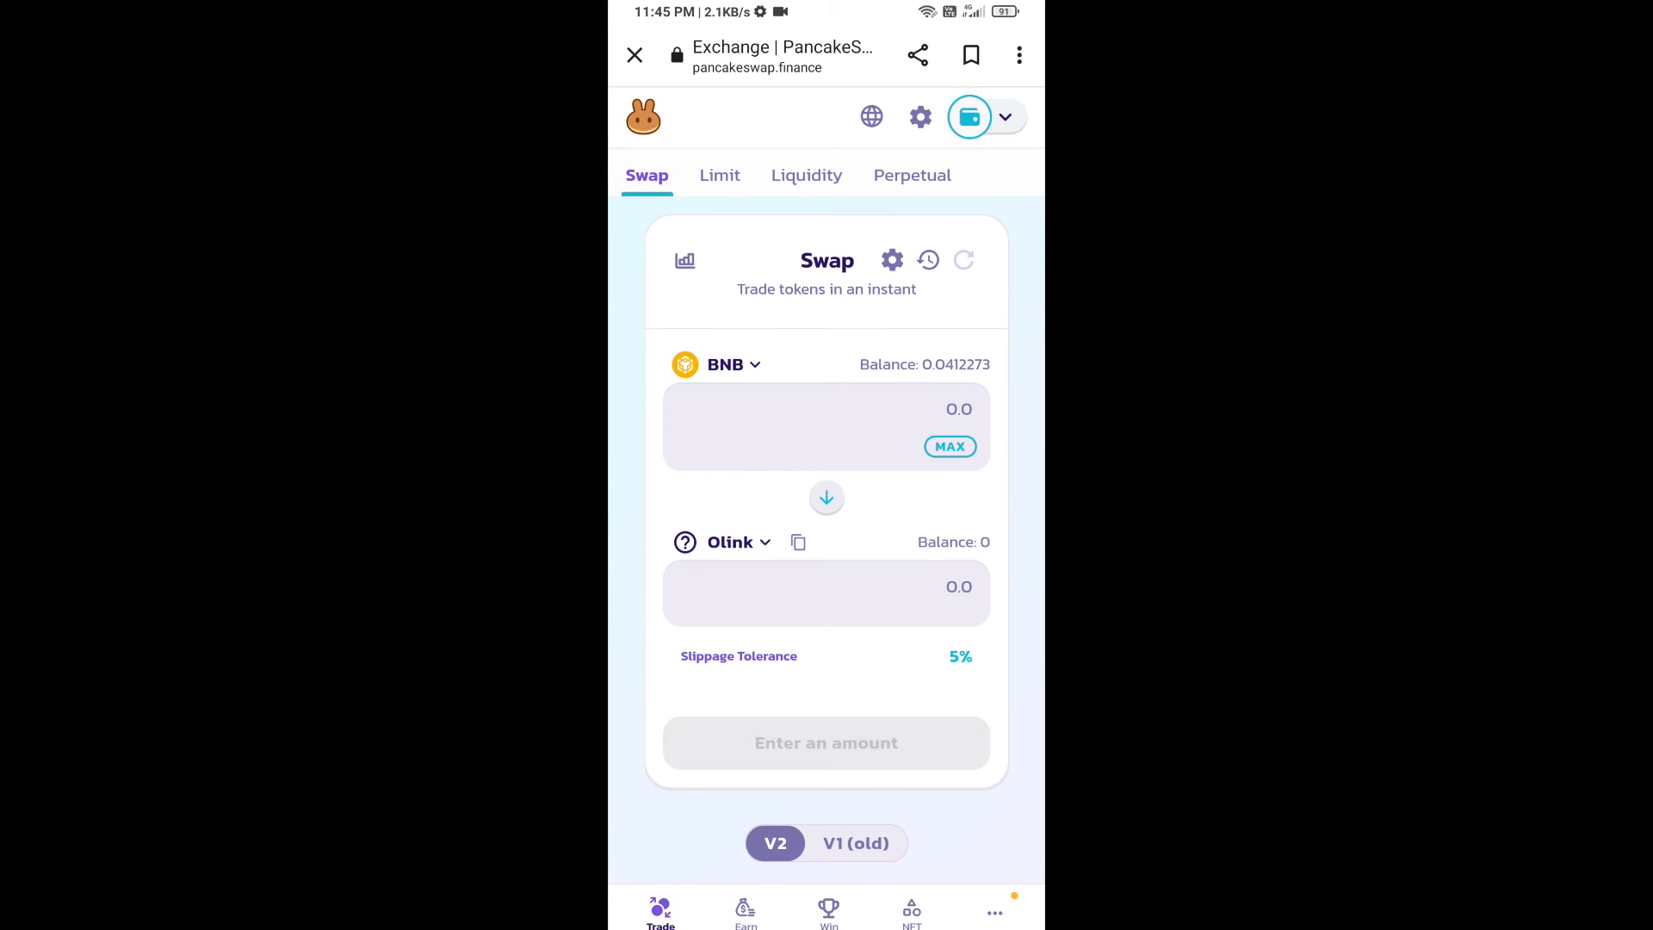
pyautogui.click(826, 426)
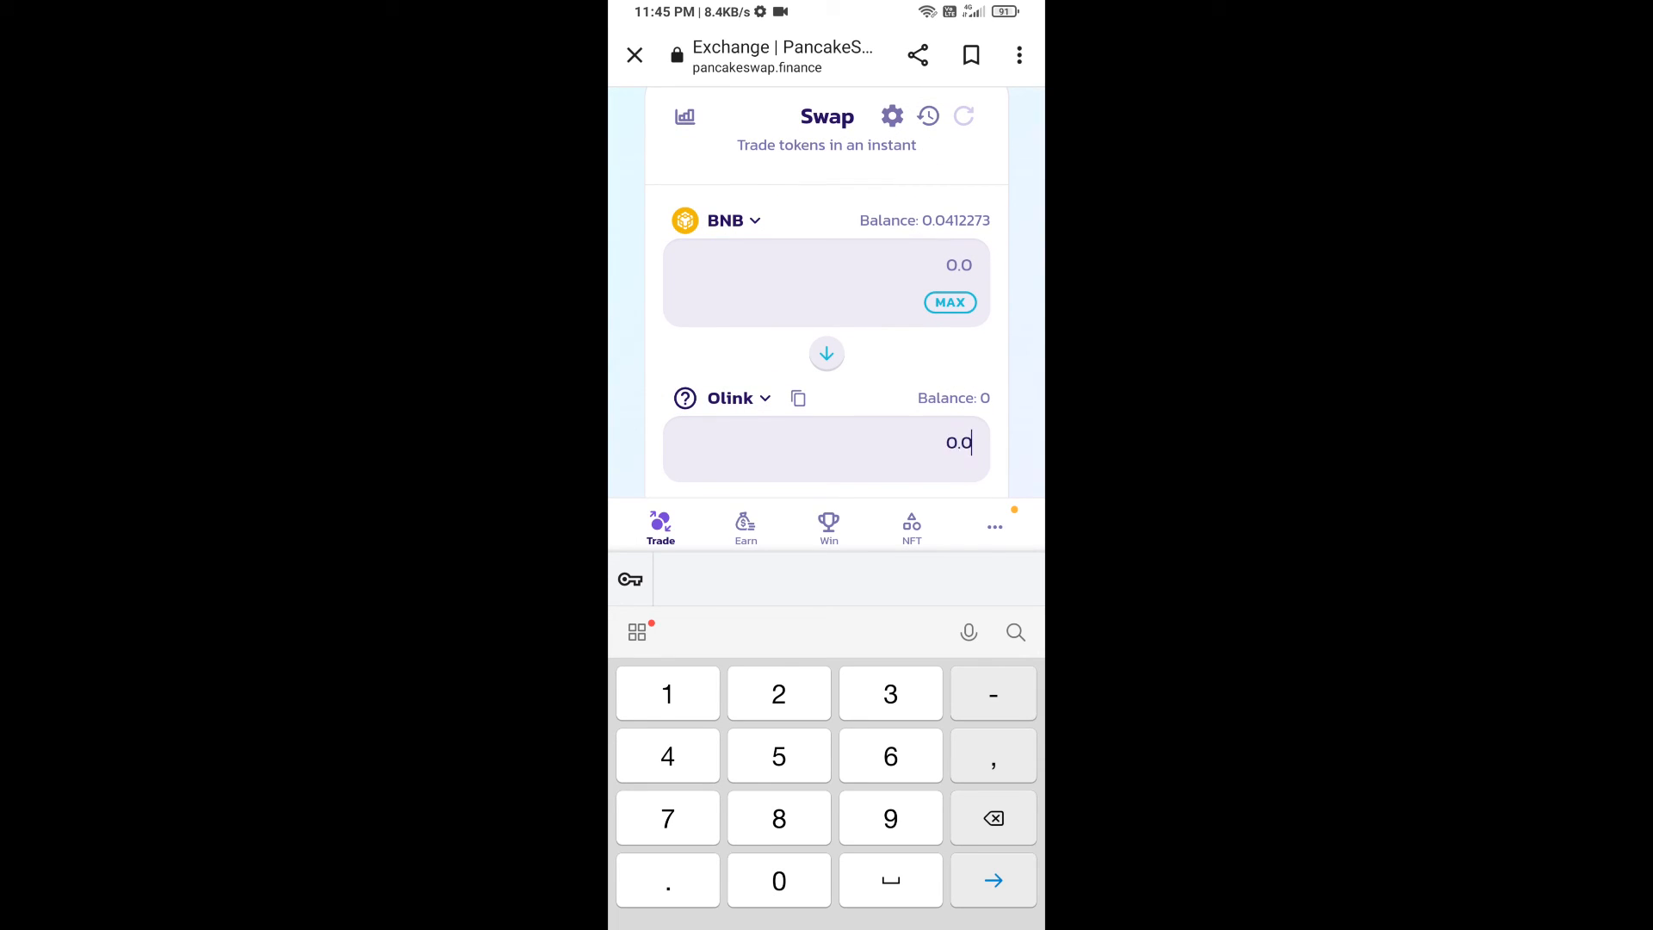
# - Review and confirm swapping about 0.00012 BNB for 0.005 Olink
pyautogui.scroll(-3)
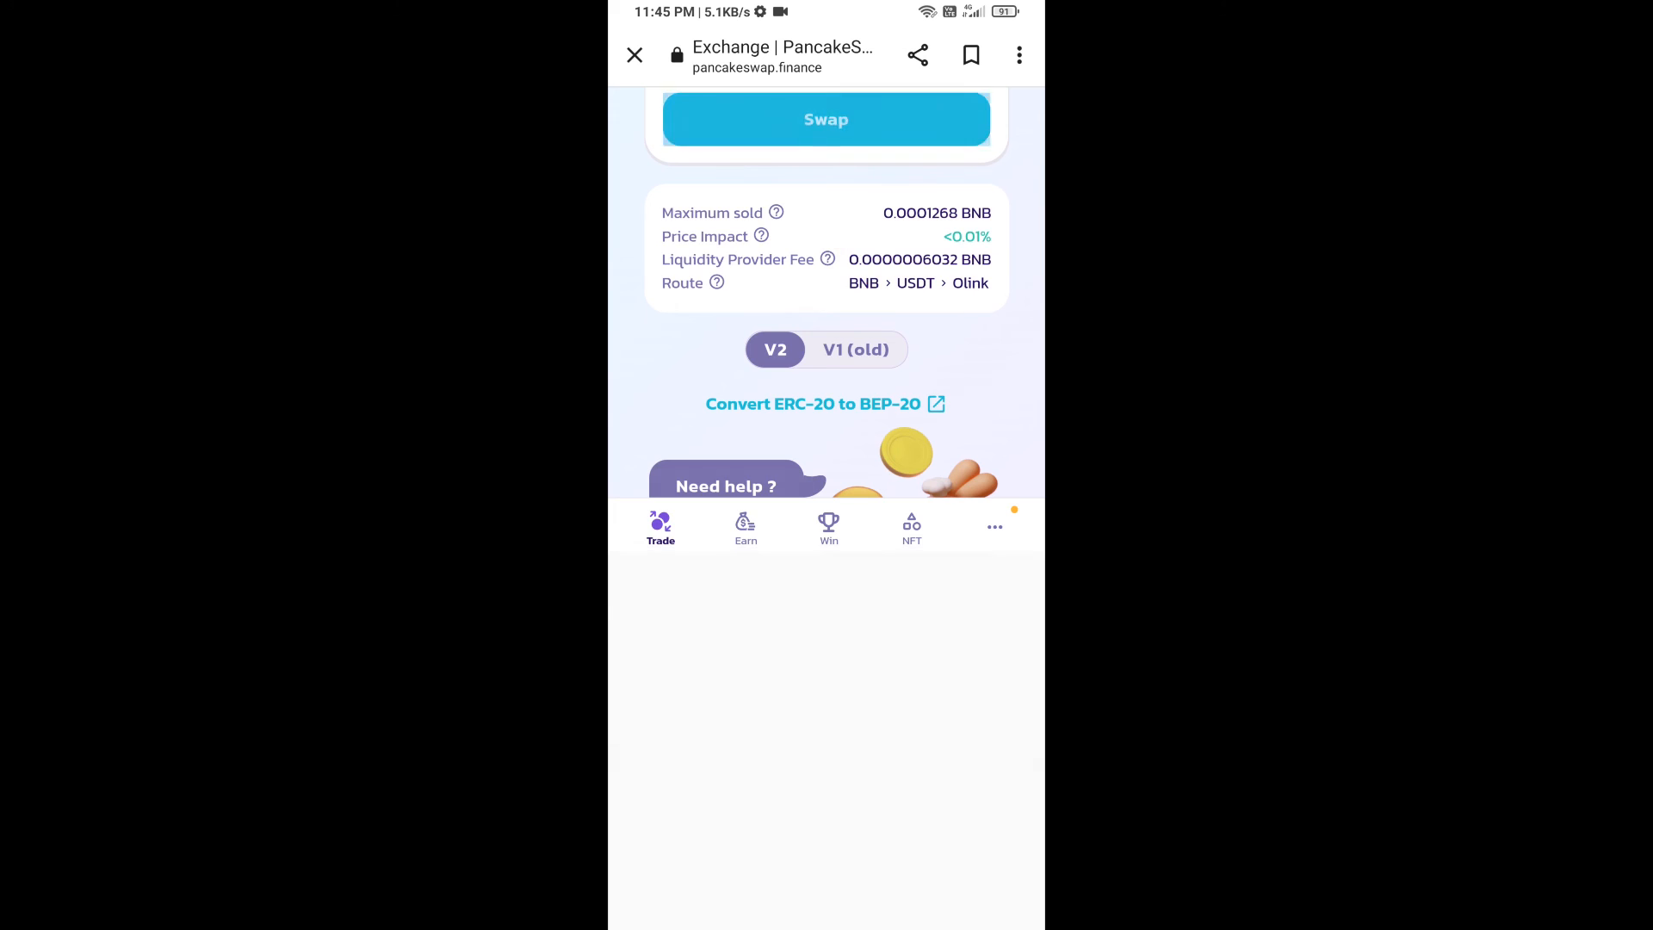
pyautogui.click(826, 118)
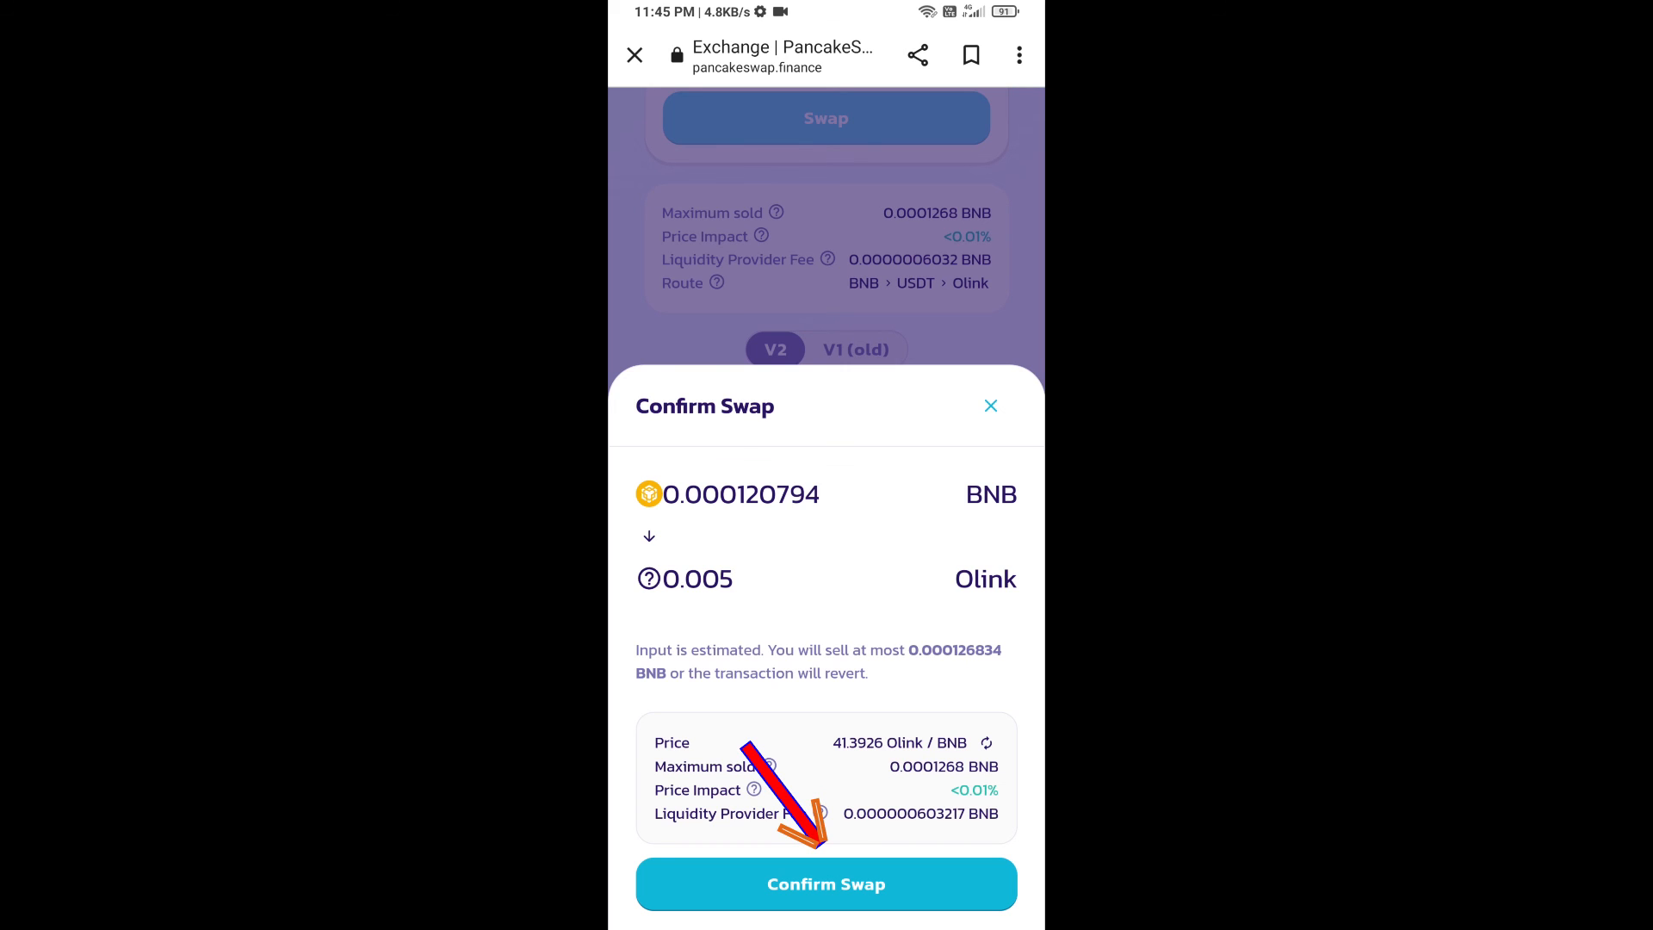
pyautogui.click(826, 883)
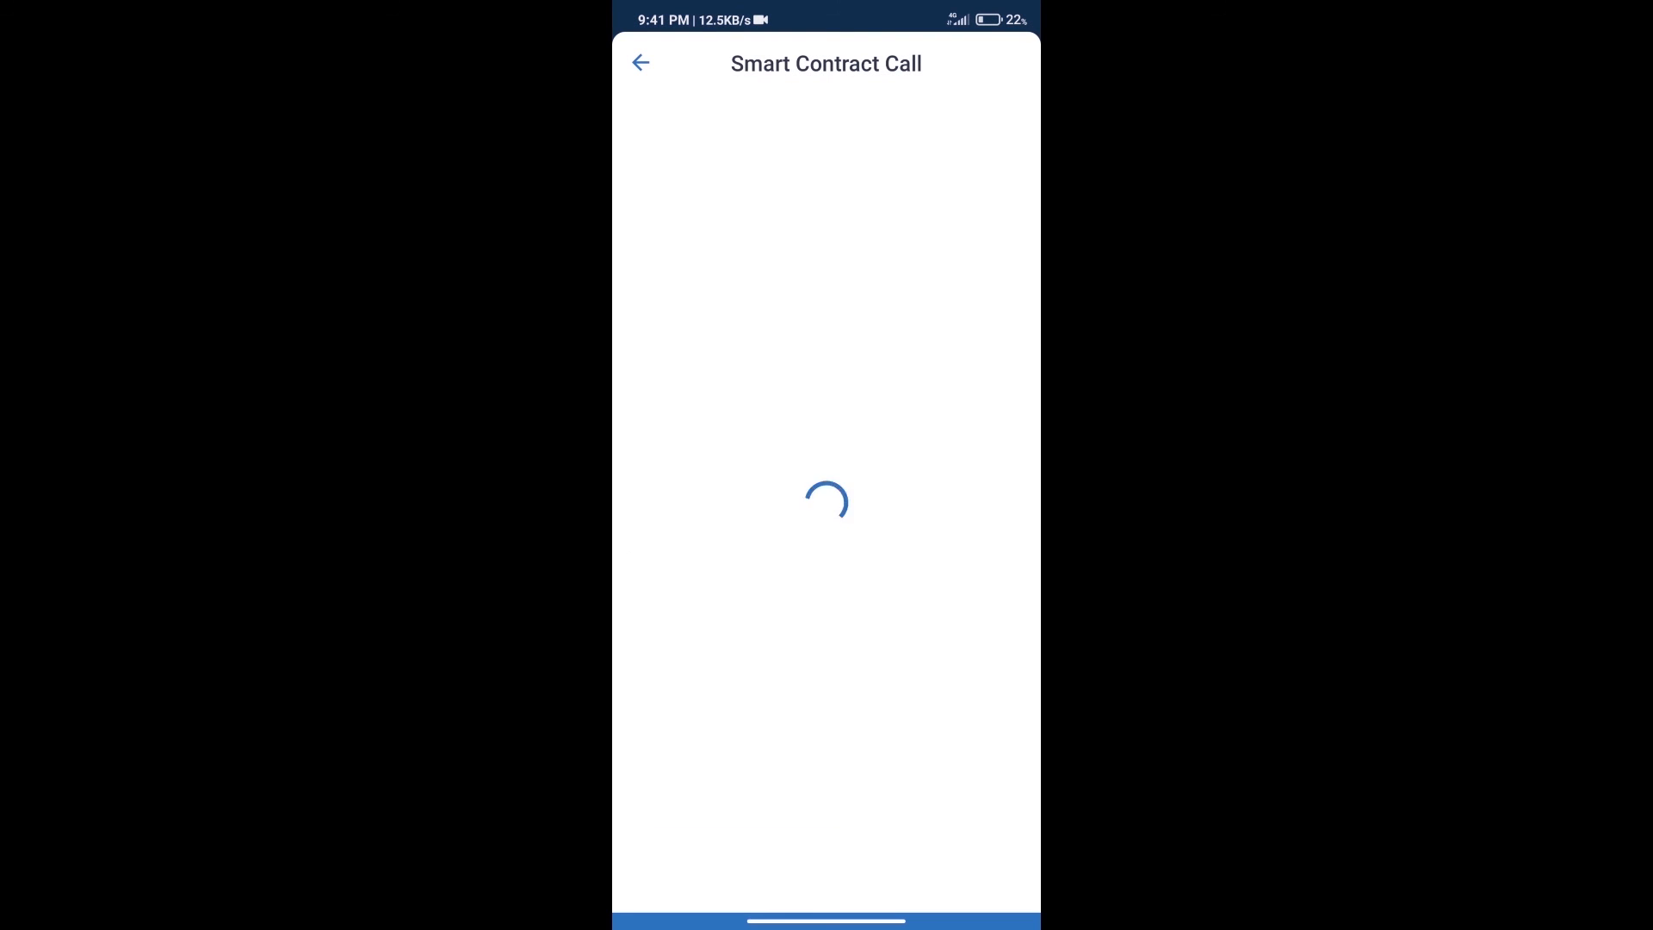